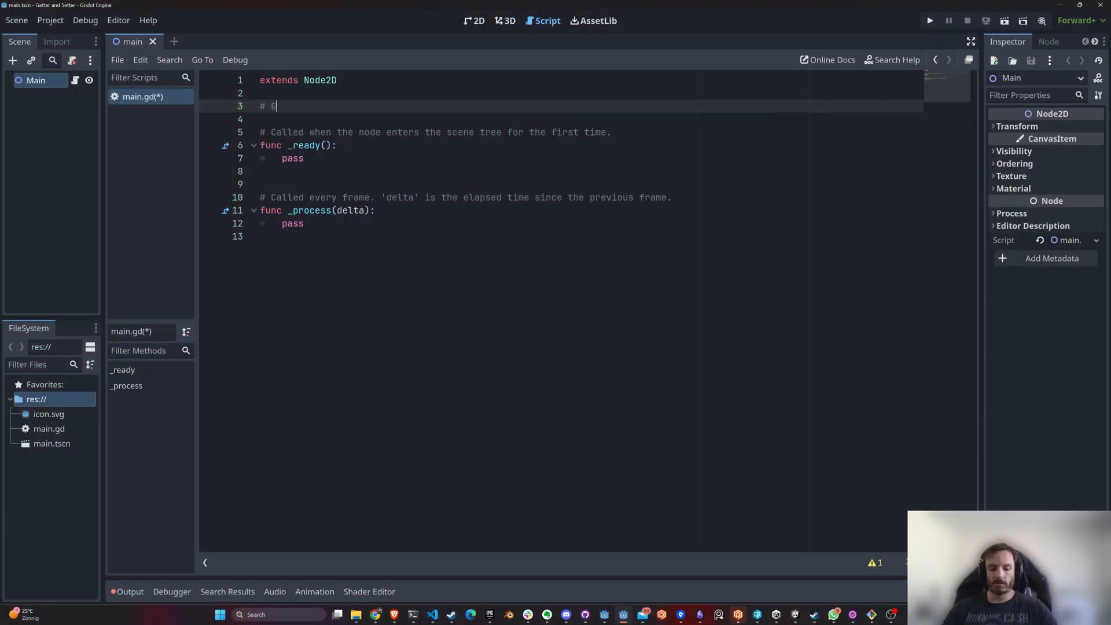
Step: Write the 'Getter and Setter Function' comment in main.gd
type("etter and Se")
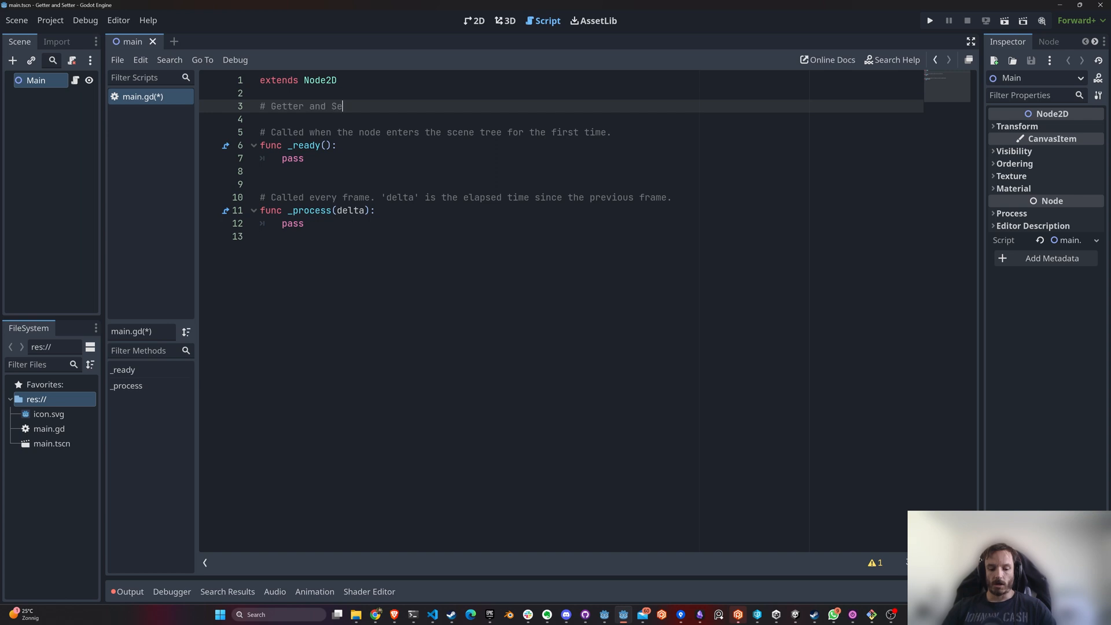
type("tter")
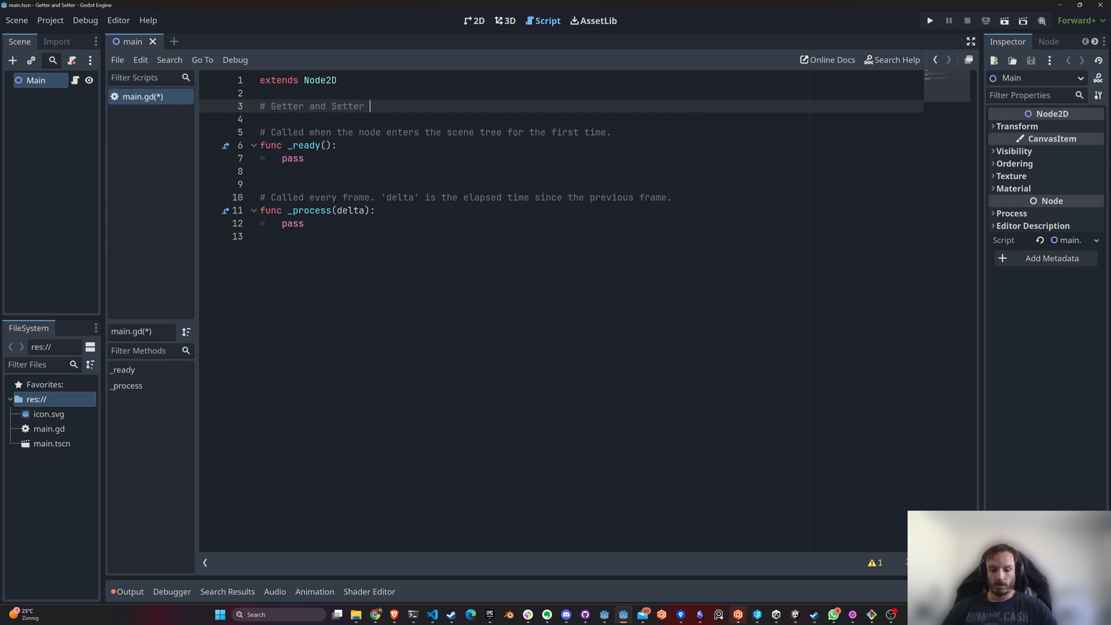
type("Function")
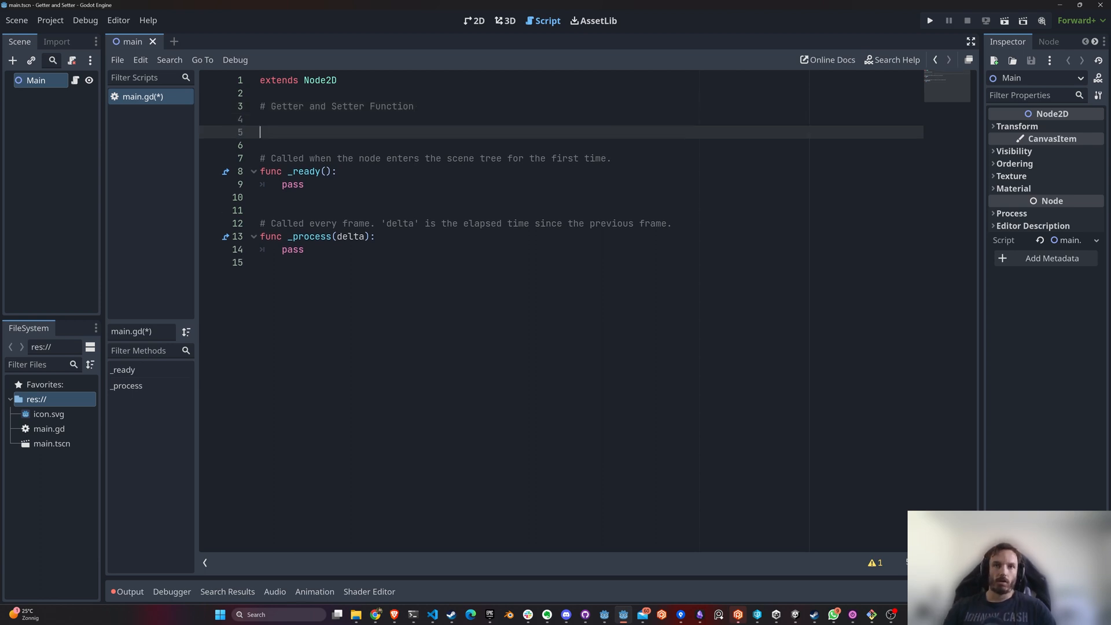
Step: Declare 'var _my_variable : bool = false'
type("var _")
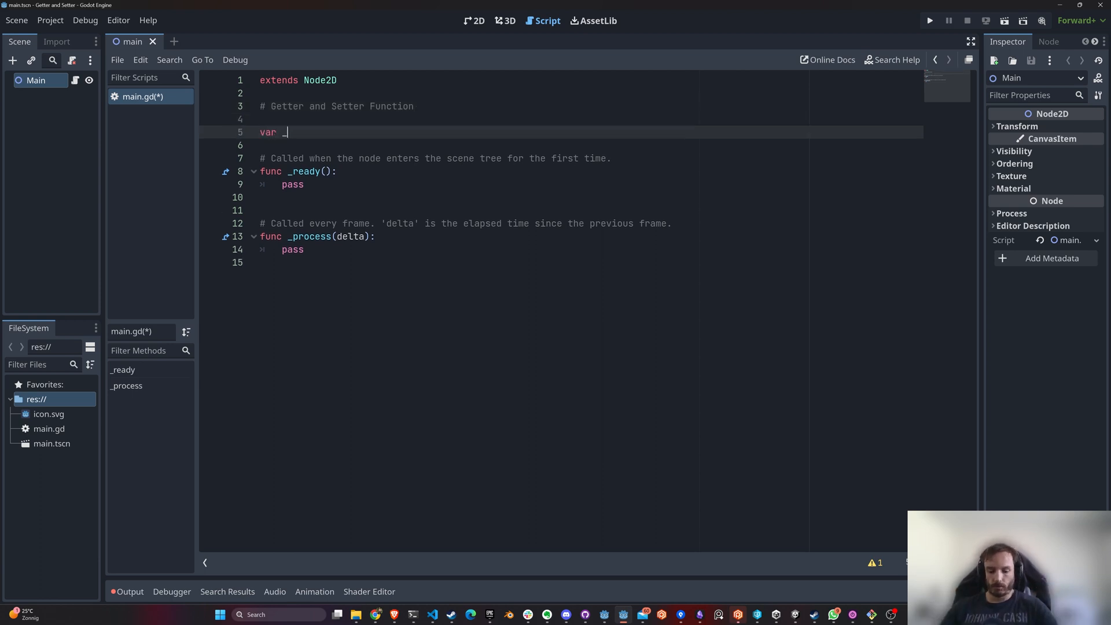
type("my_va")
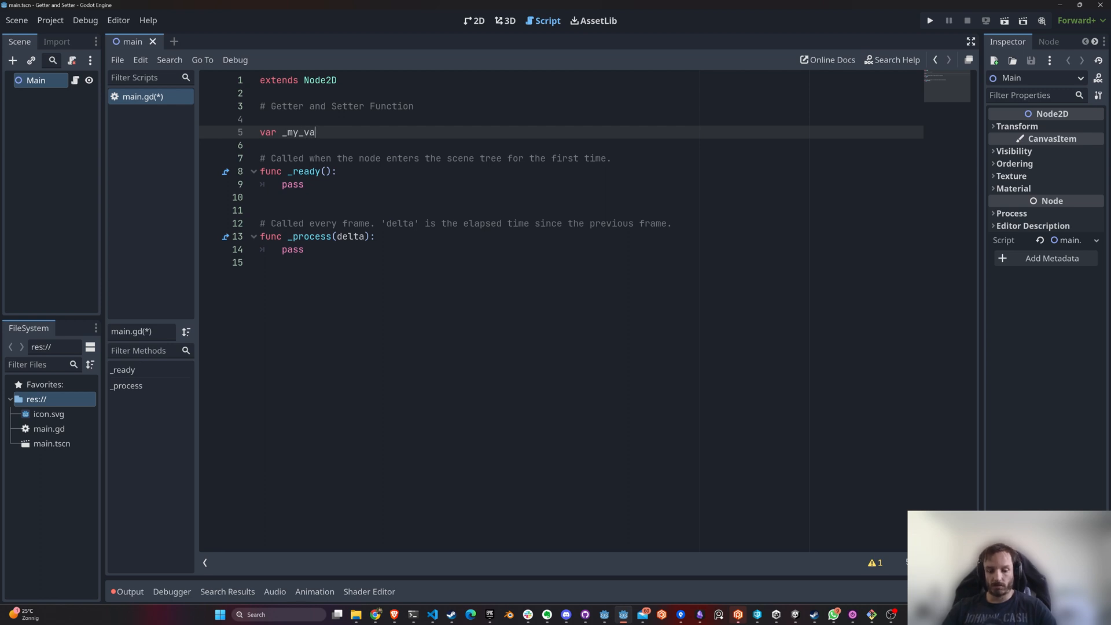
type("riable :")
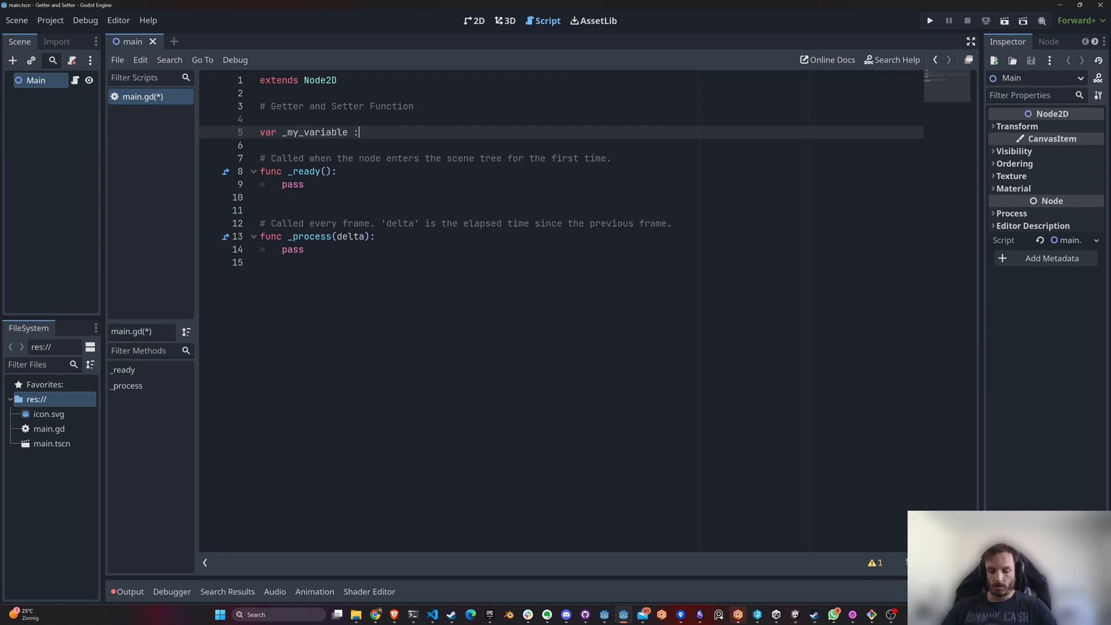
type("bool =")
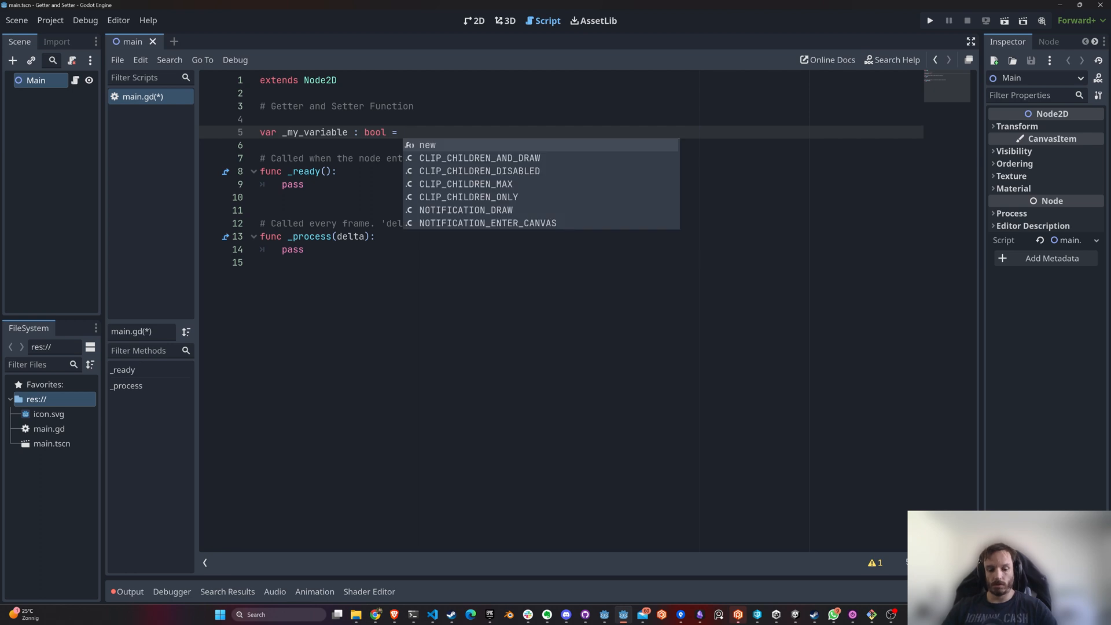
type("false")
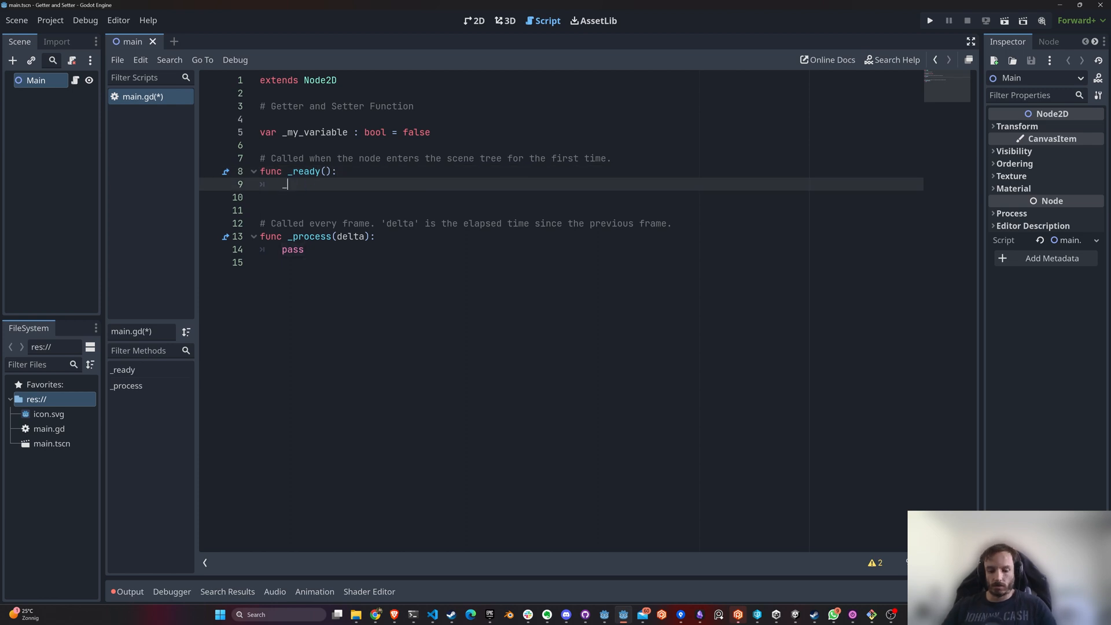
Step: Assign _my_variable = true inside _ready and begin a class_name line
type("_my_variable =")
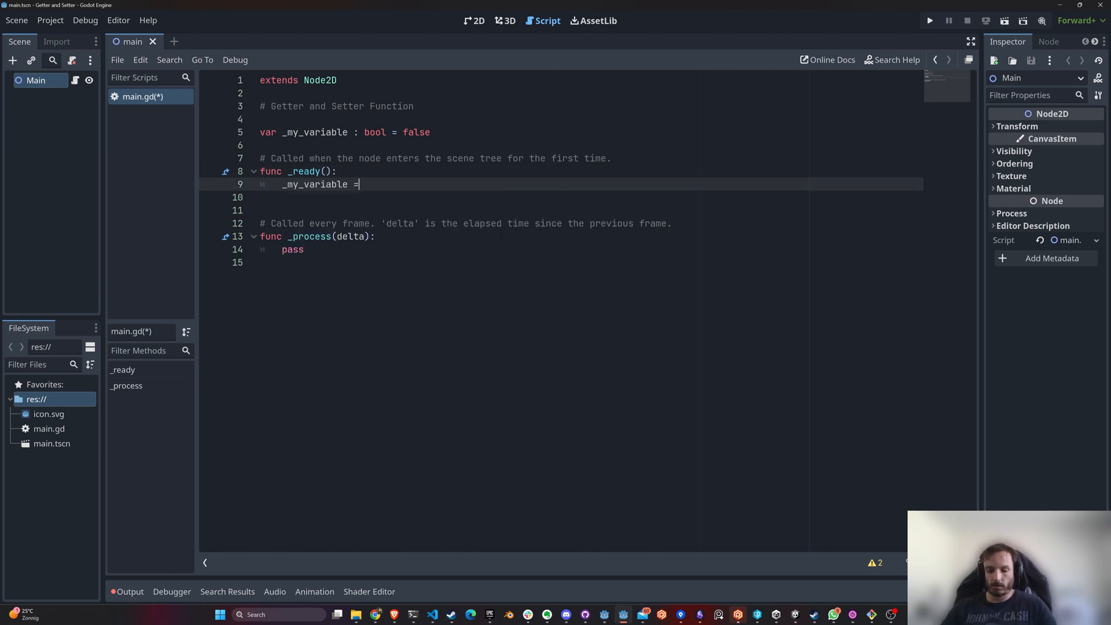
type("true")
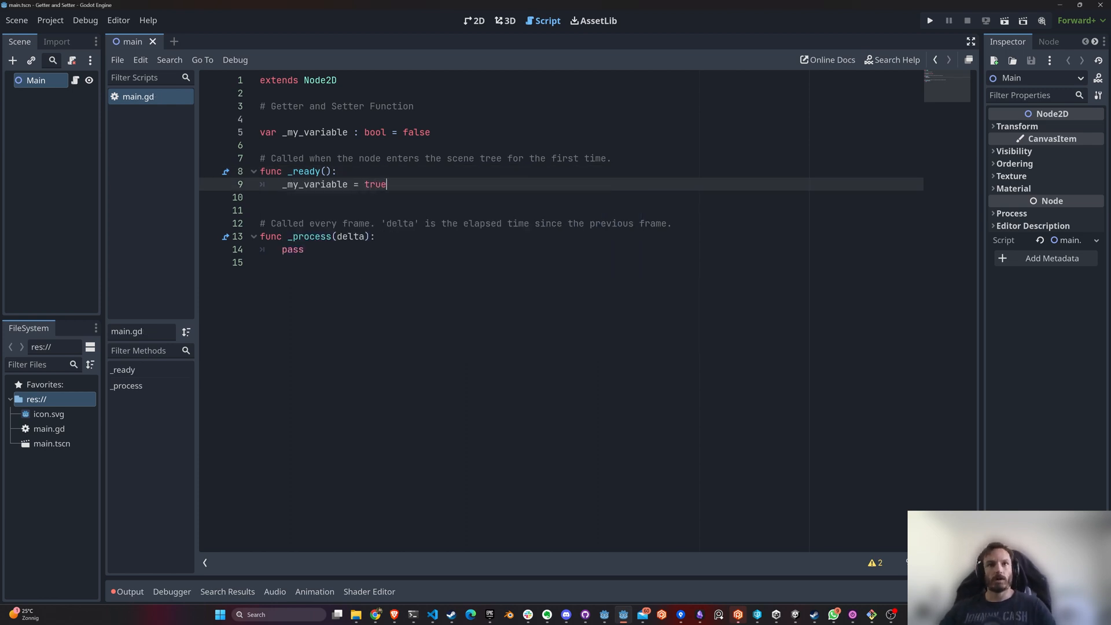
type("class_name")
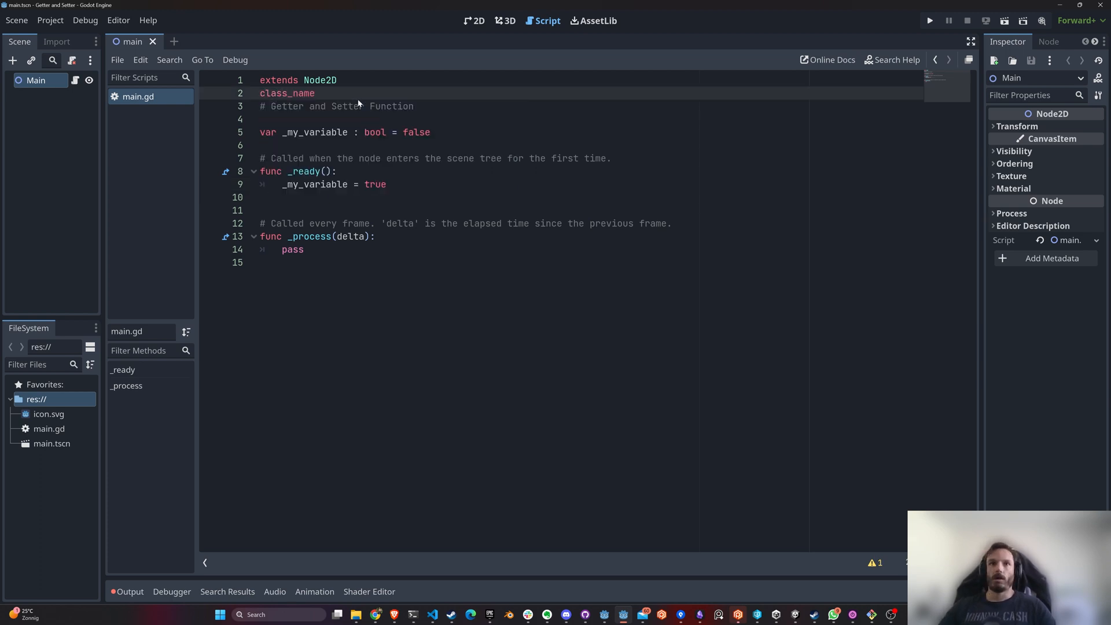
Step: Declare class_name Main below the extends Node2D line
type("Main")
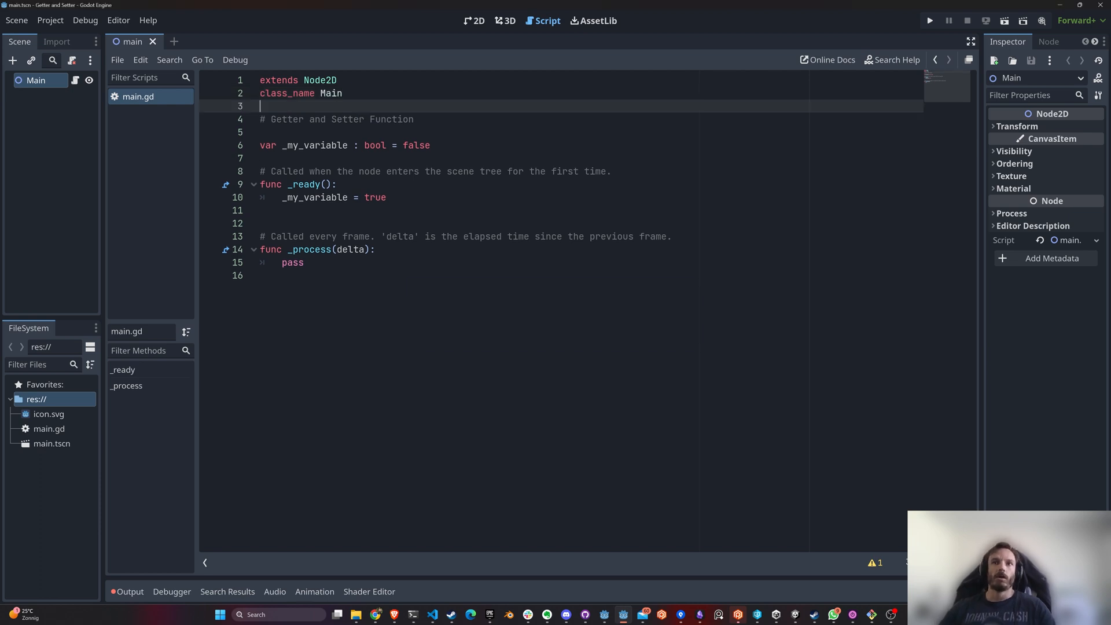
double_click(314, 146)
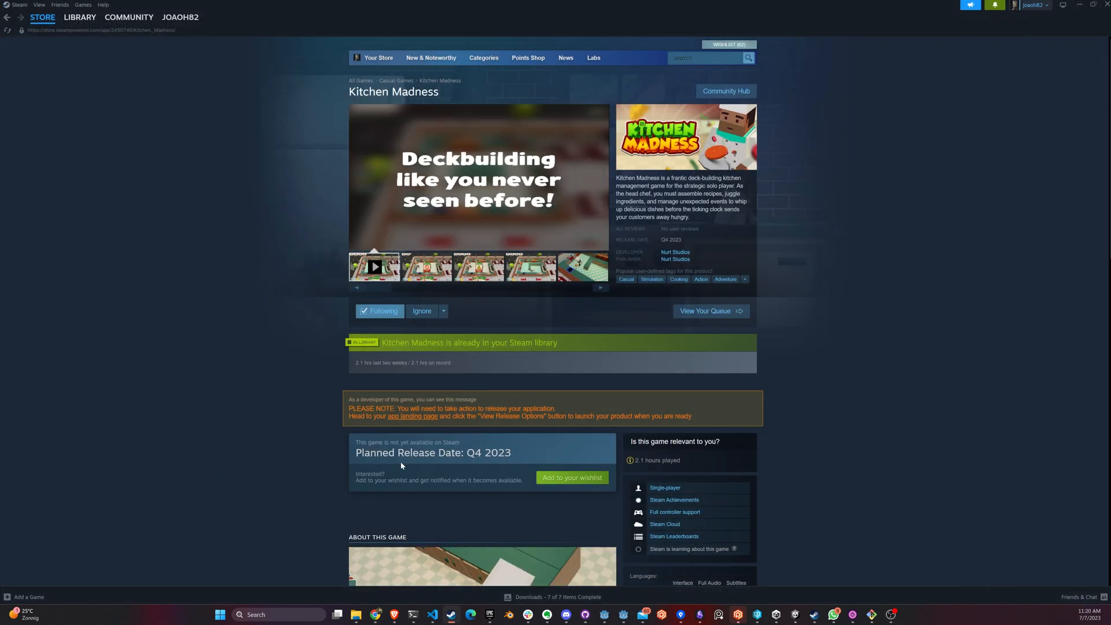
Step: Scroll through the Kitchen Madness store page in Steam
scroll("down", 3)
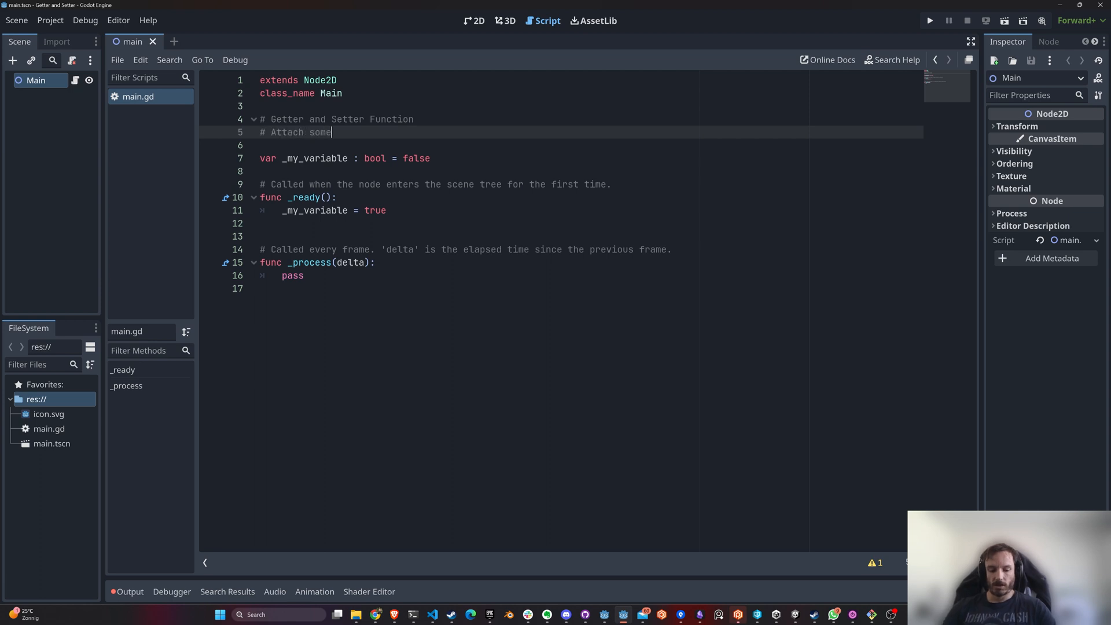
Step: Write the comment 'Attach some action to getting or setting the value' with blank lines below
type("action to getting or setting")
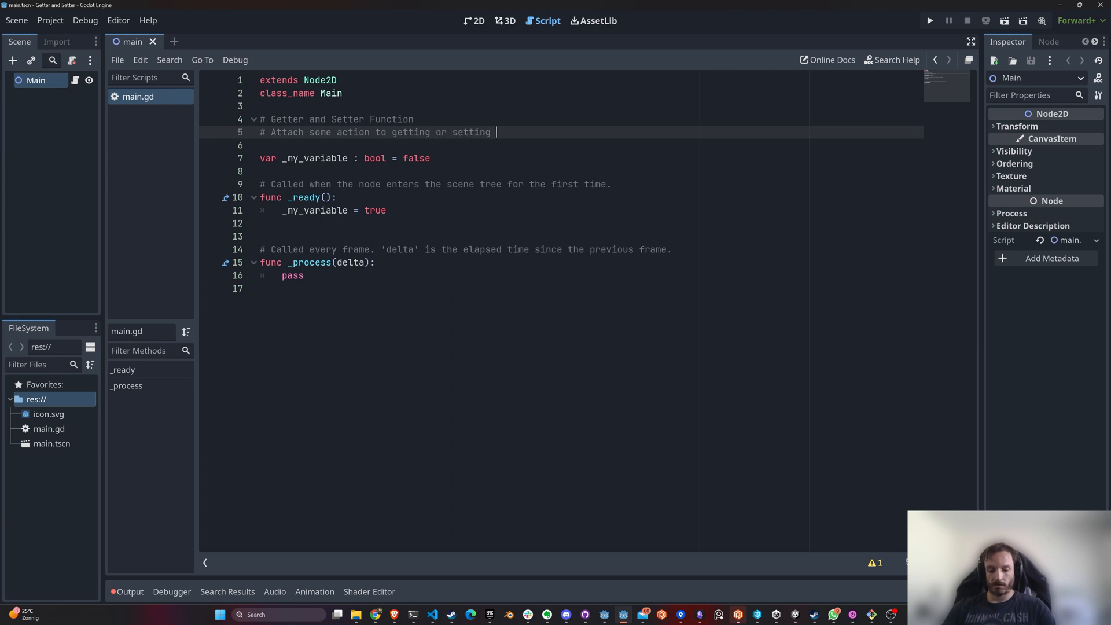
type("the value")
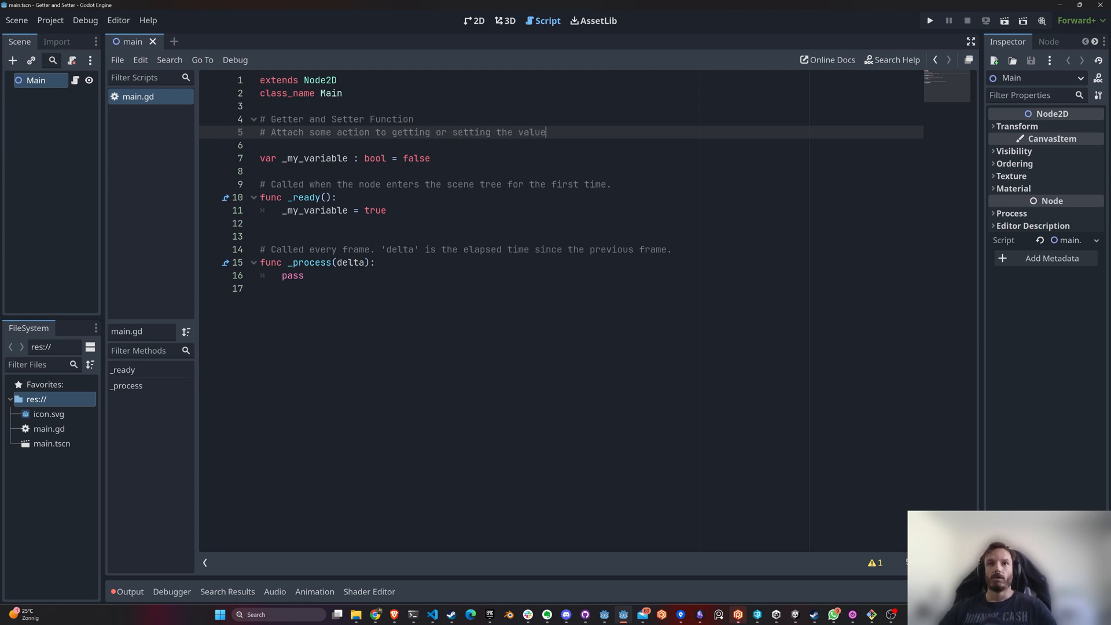
key("enter")
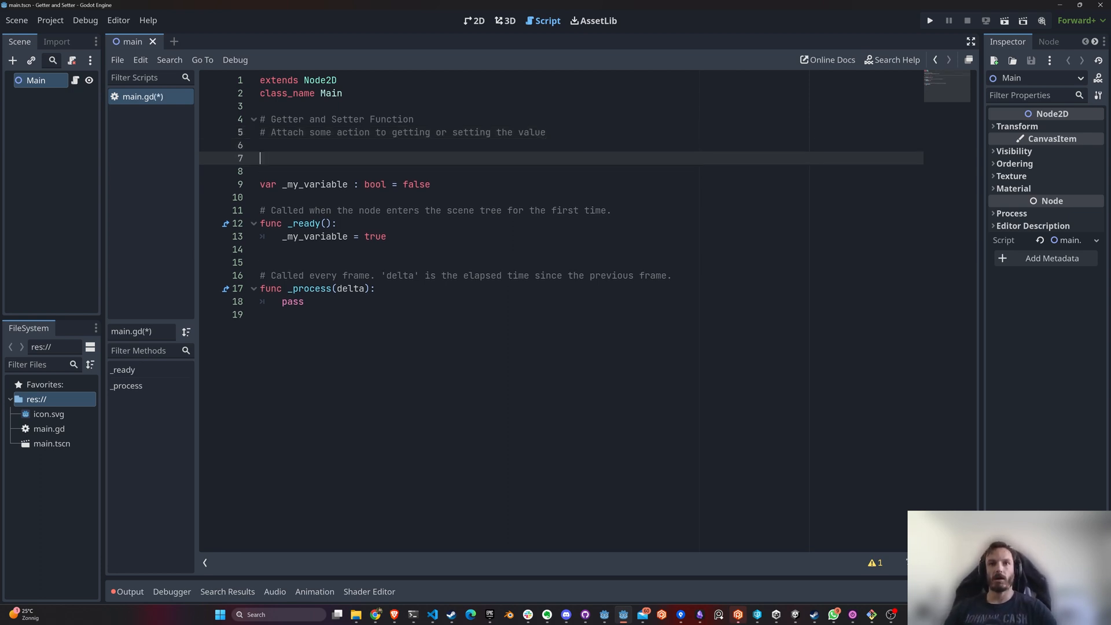
Step: Declare 'signal on_something_happened' above the bool variable
type("signal")
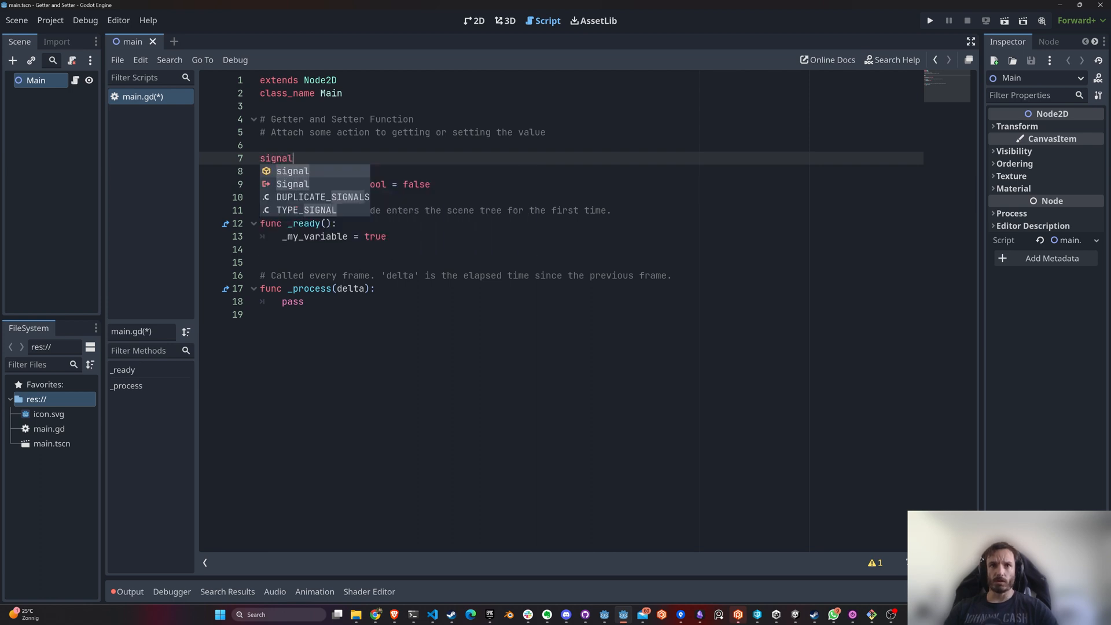
type("on_some")
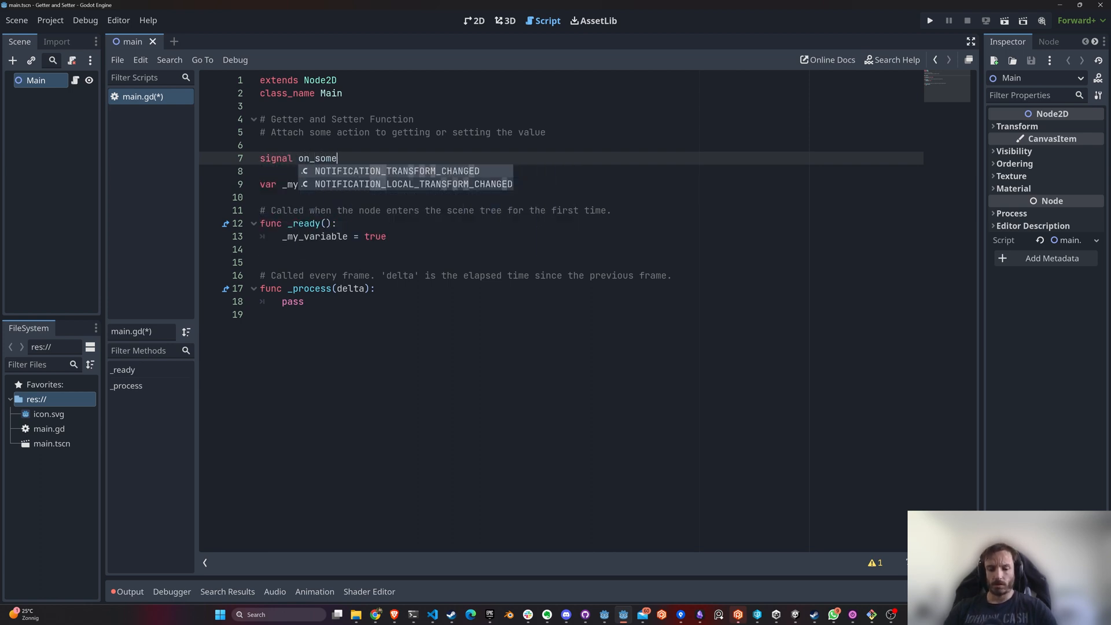
type("thing_happen")
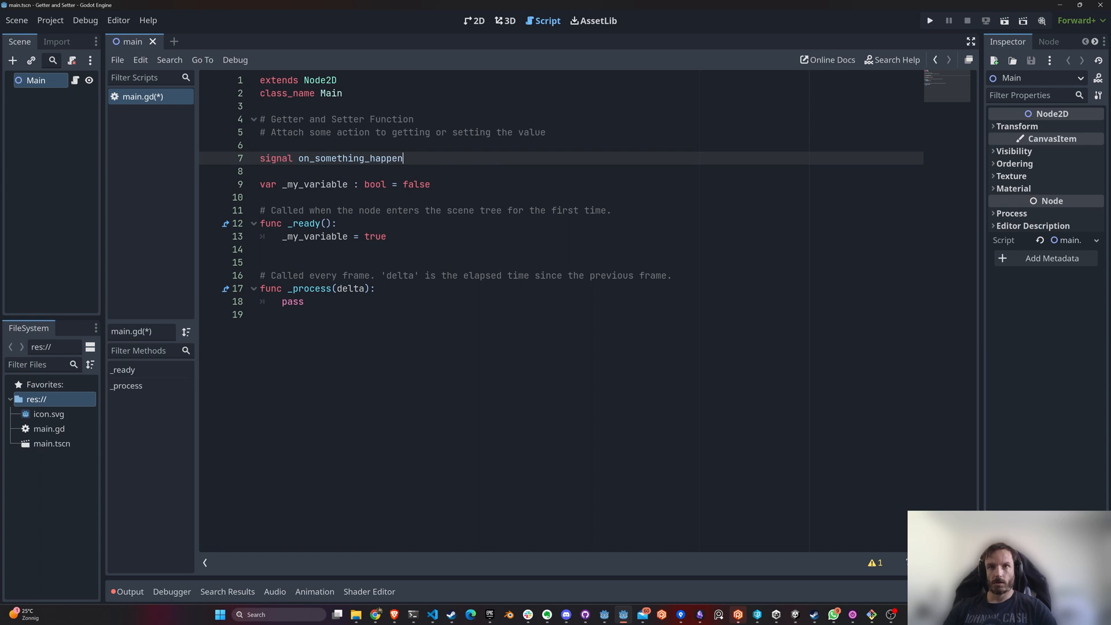
type("ed")
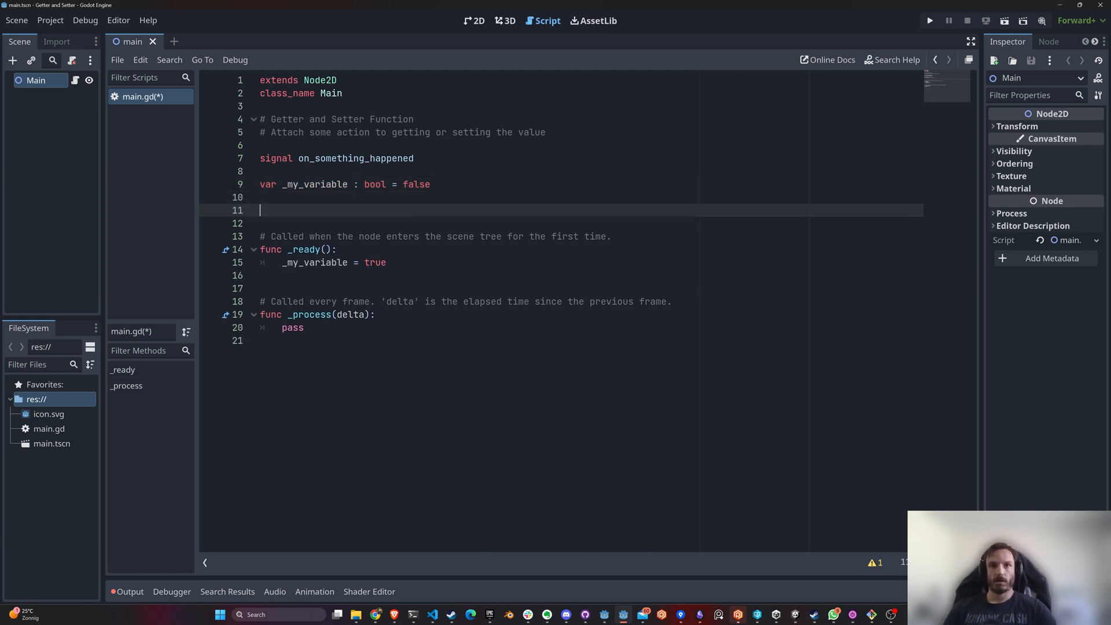
Step: Add func get_my_variable() -> bool returning _my_variable
type("func e")
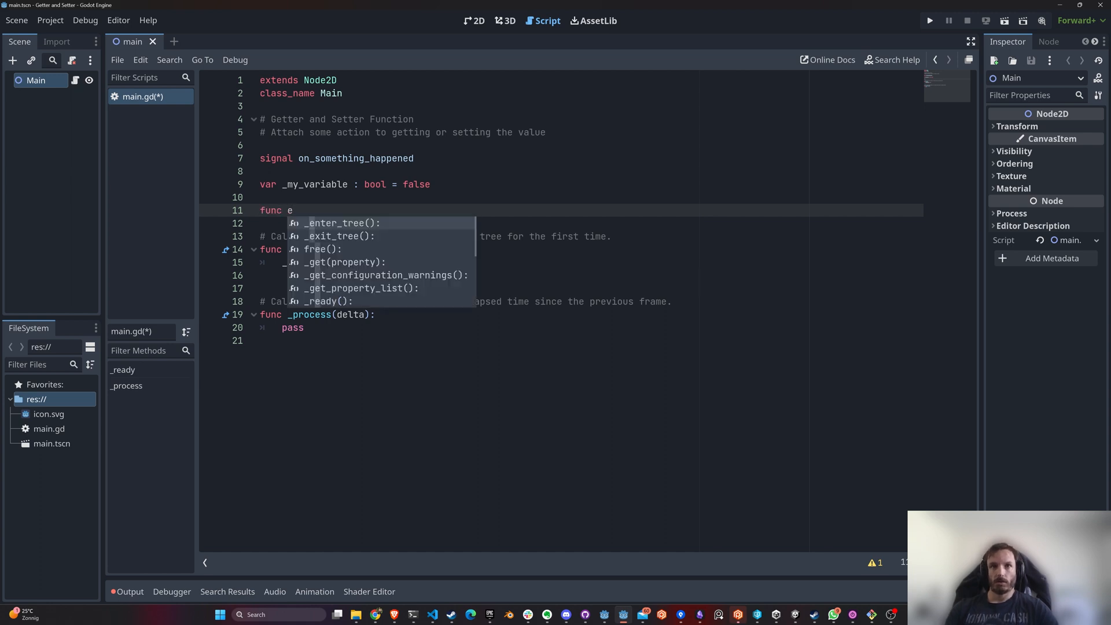
type("get_my")
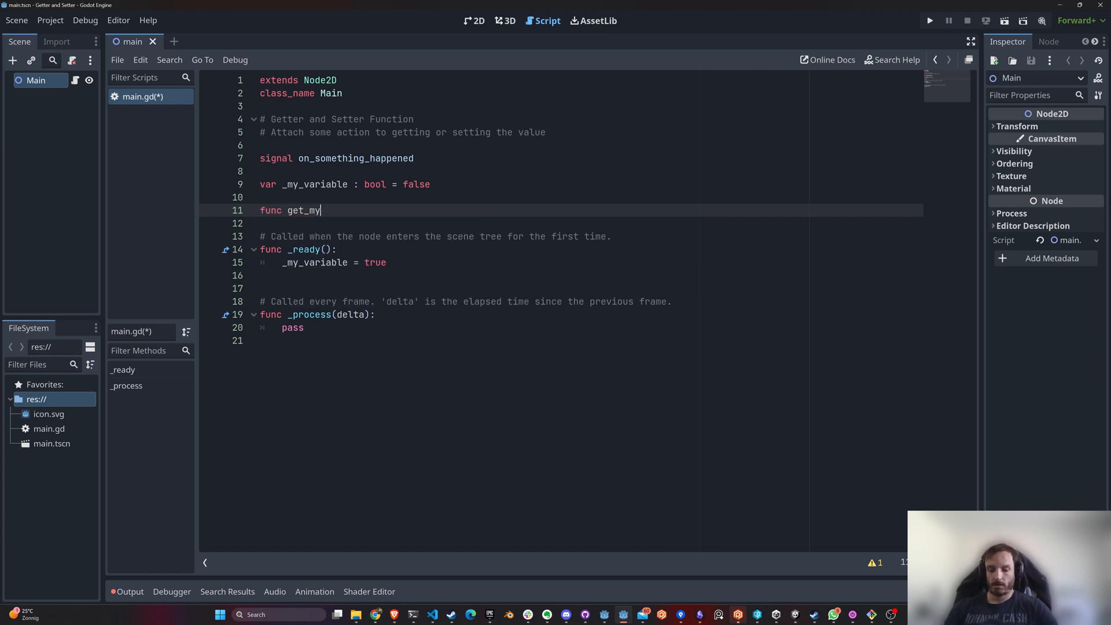
type("_variable()")
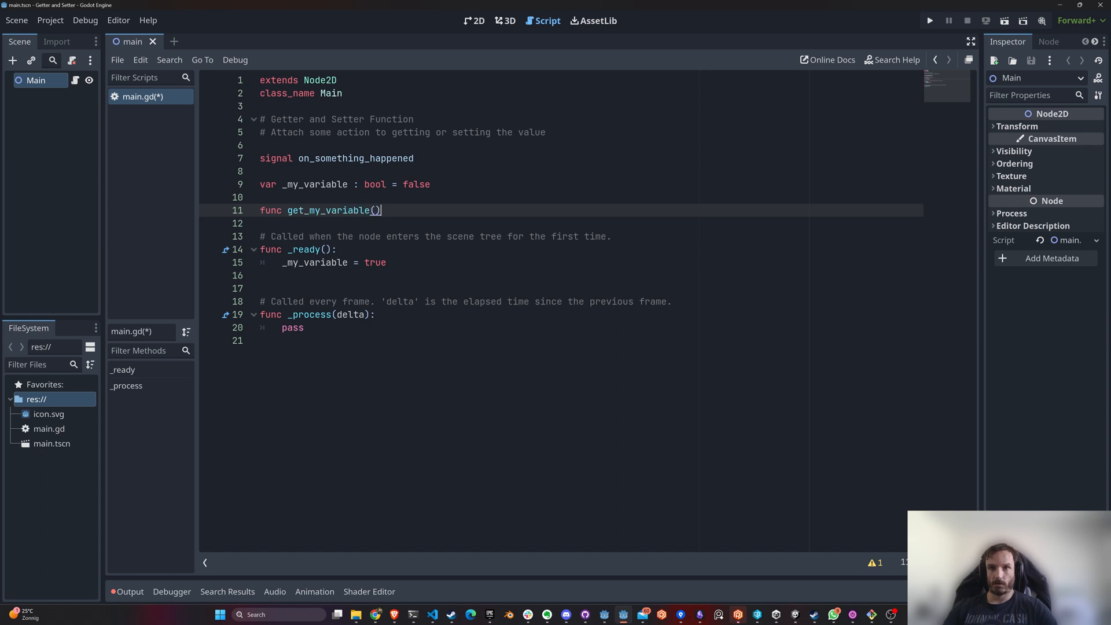
type("-> bool:")
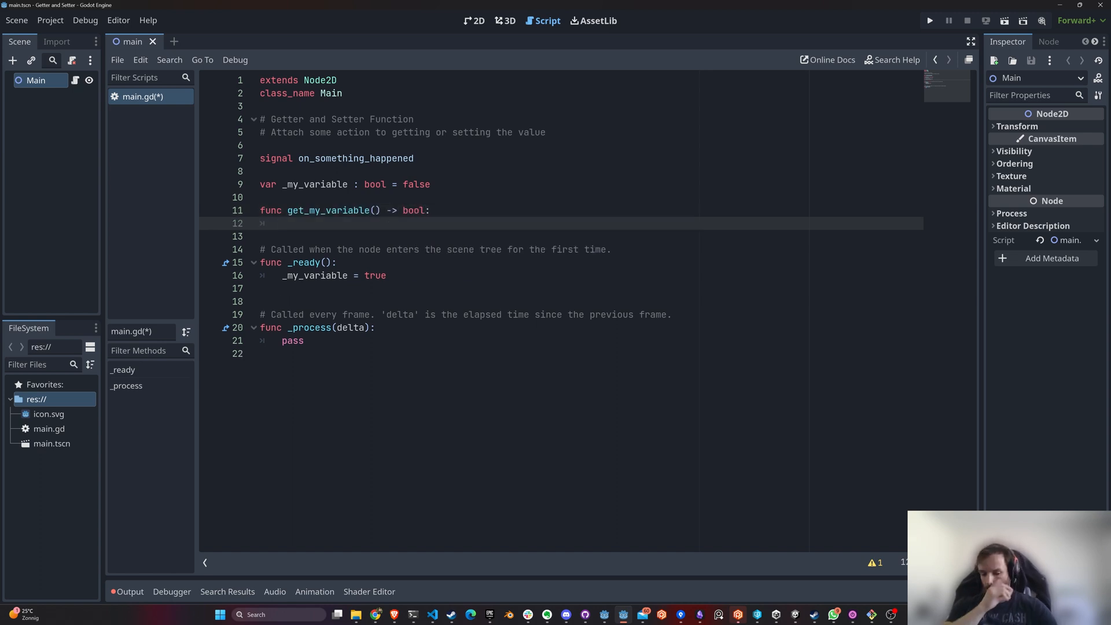
type("return")
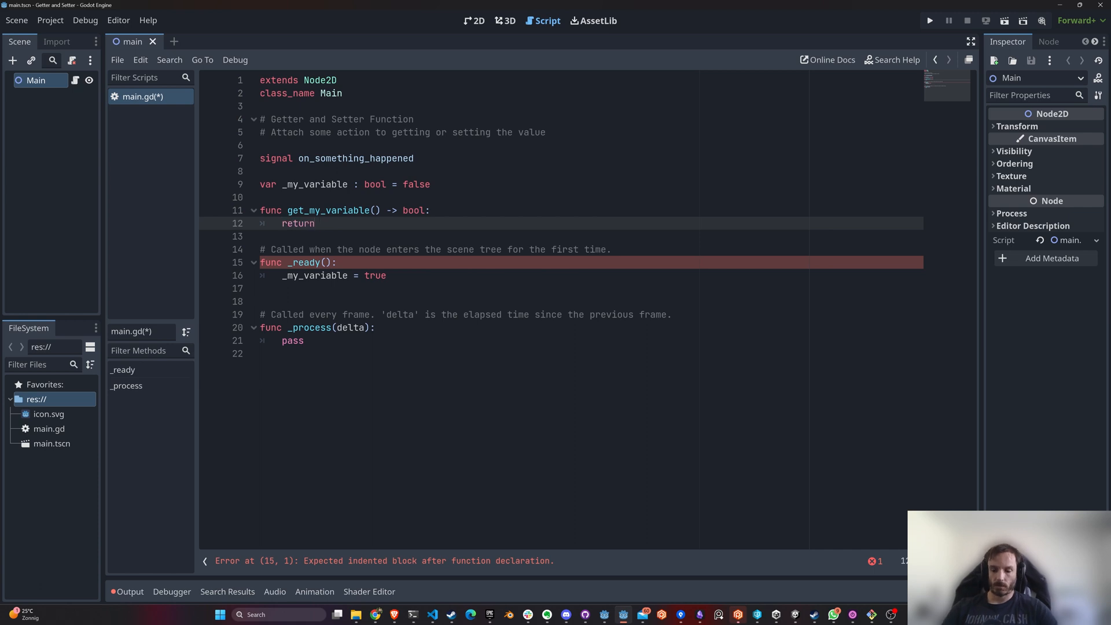
type("_my_variable")
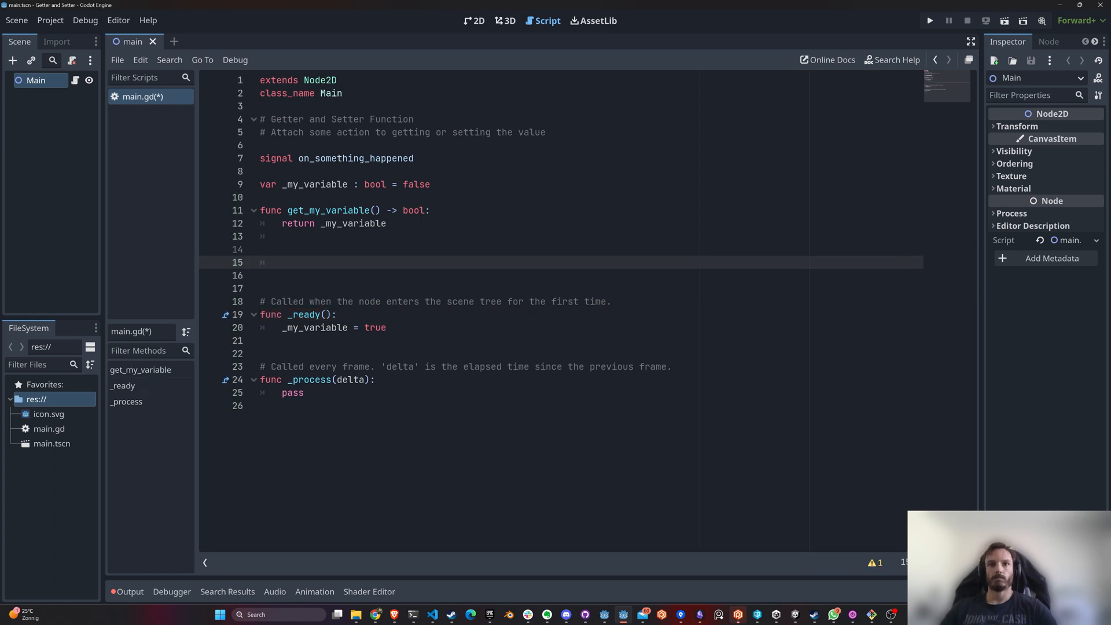
Step: Add func set_my_variable(value : bool) assigning _my_variable = value
type("func")
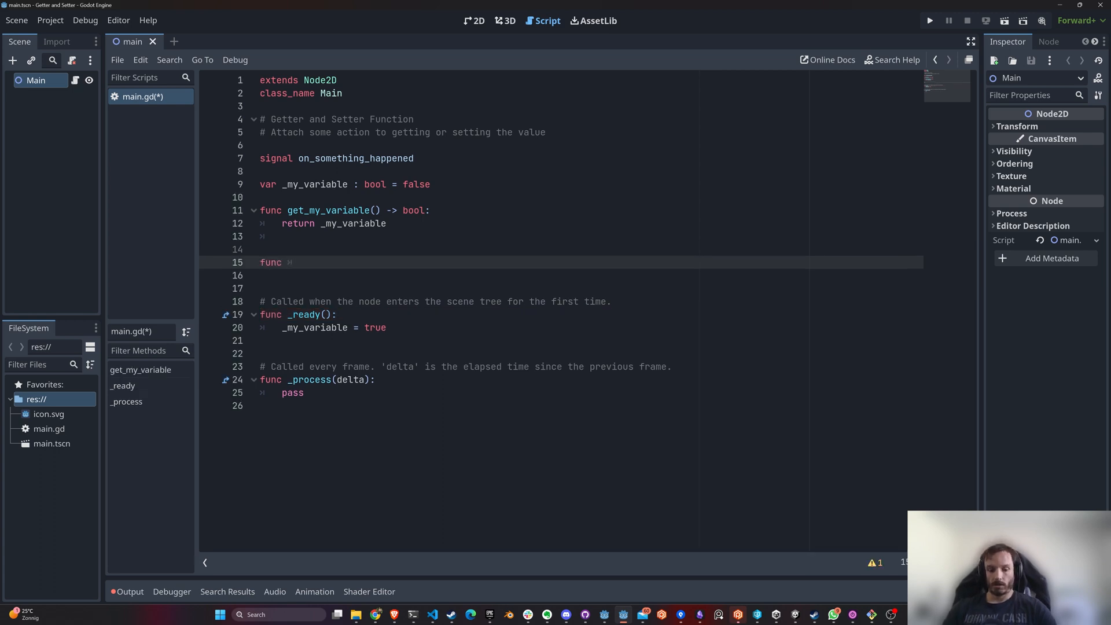
type("set_my")
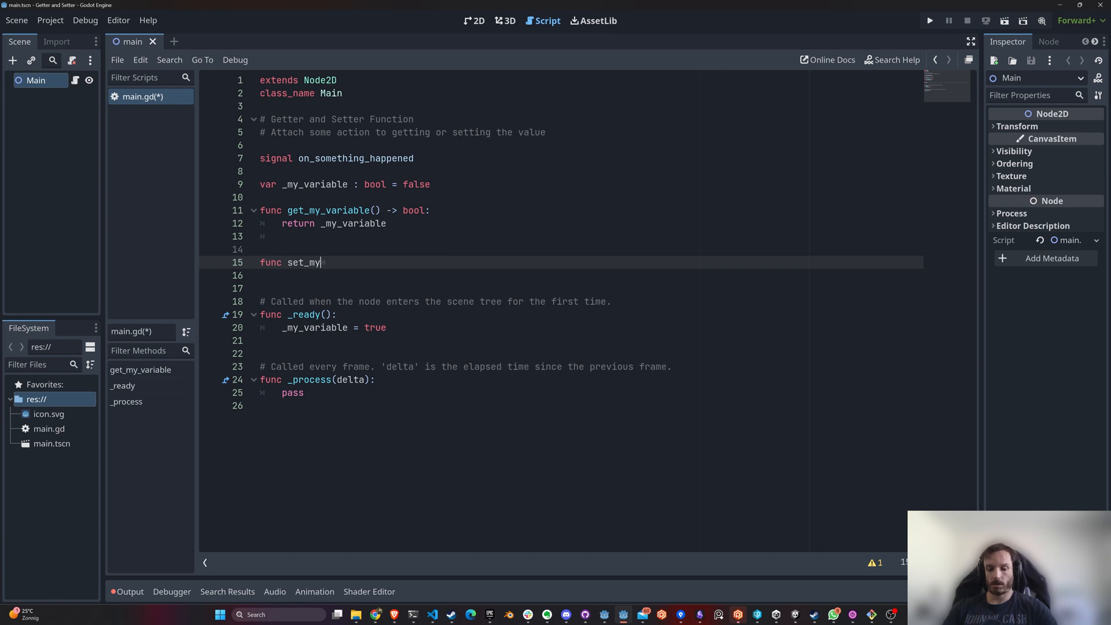
type("_variable")
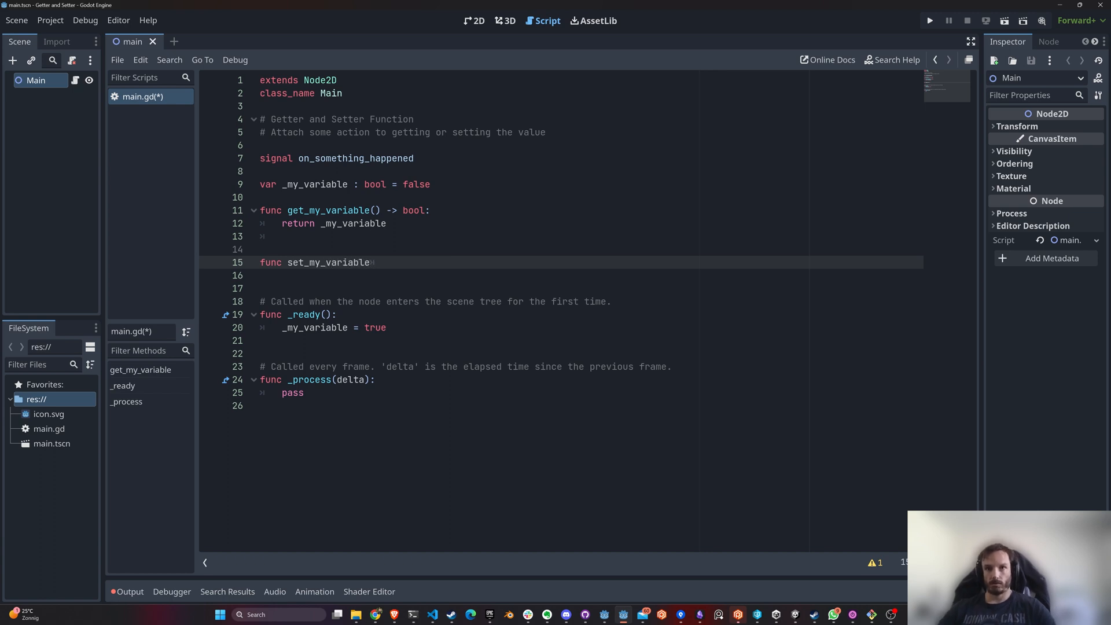
type("(value )")
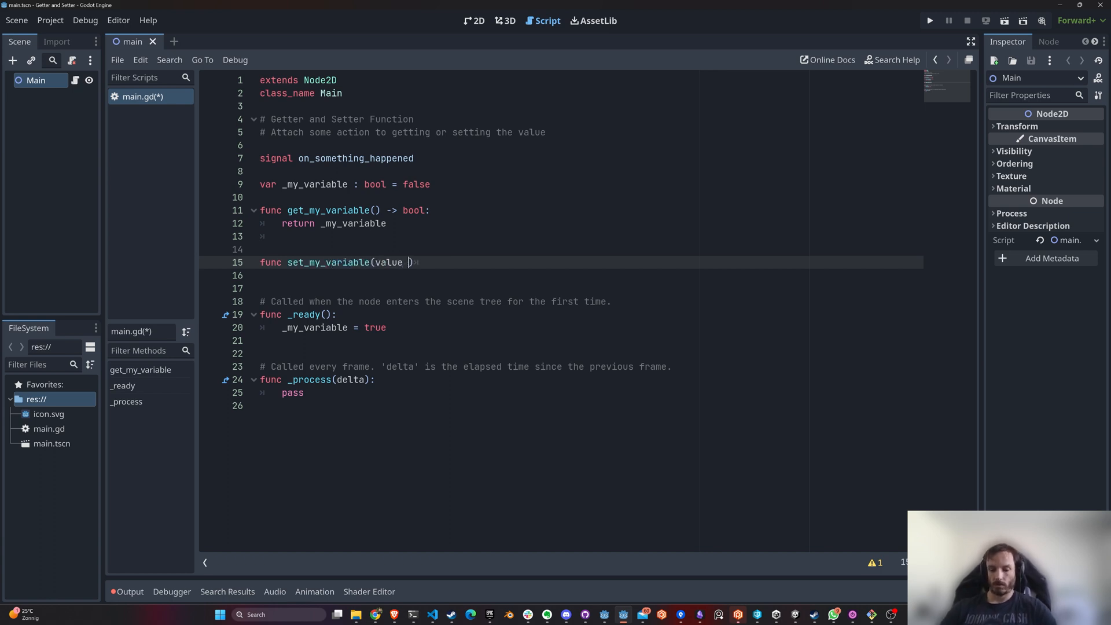
type(": bool")
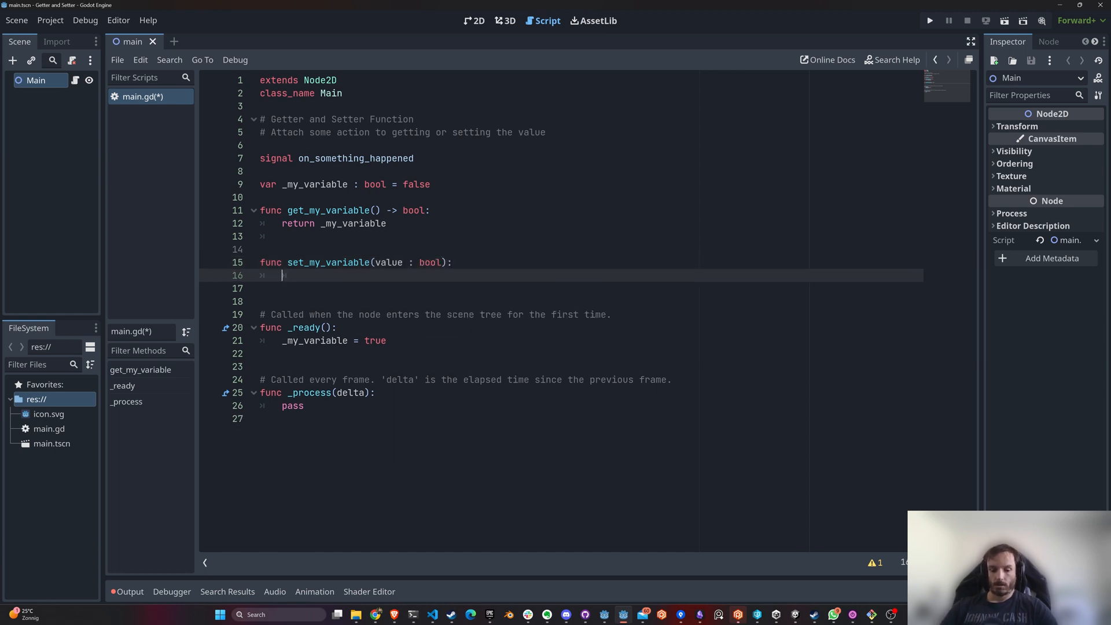
type("my_")
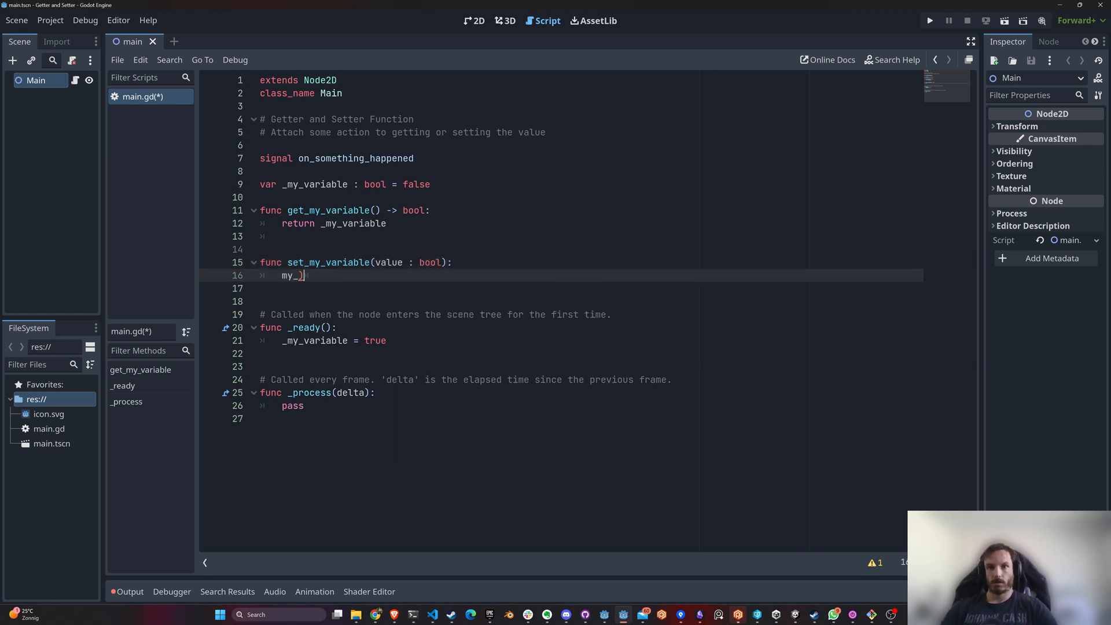
type("_my_variable = value")
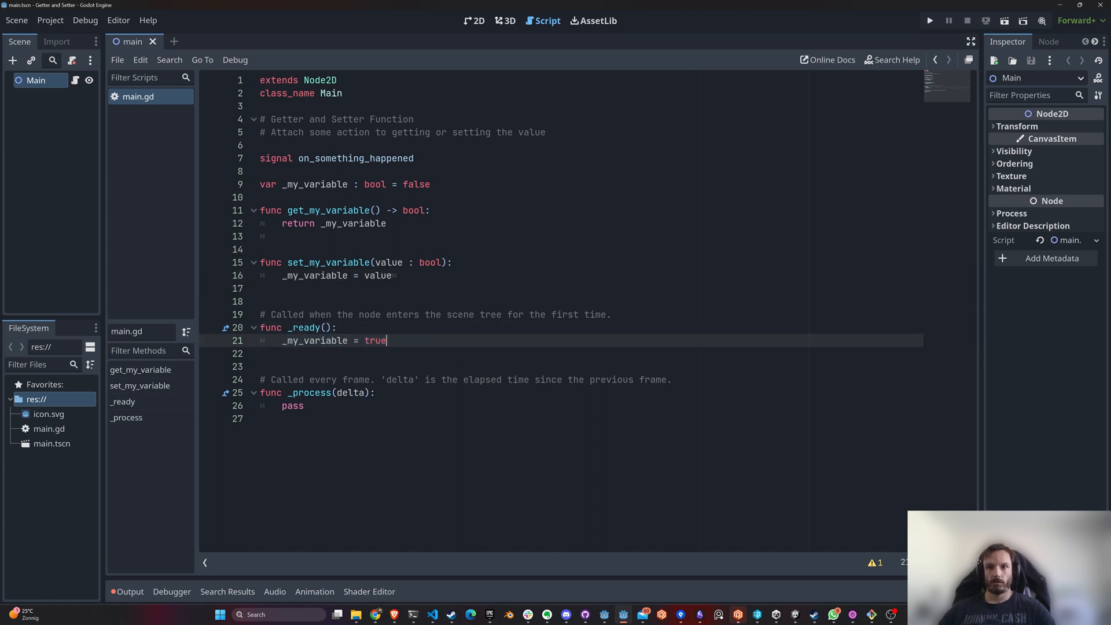
type("_set")
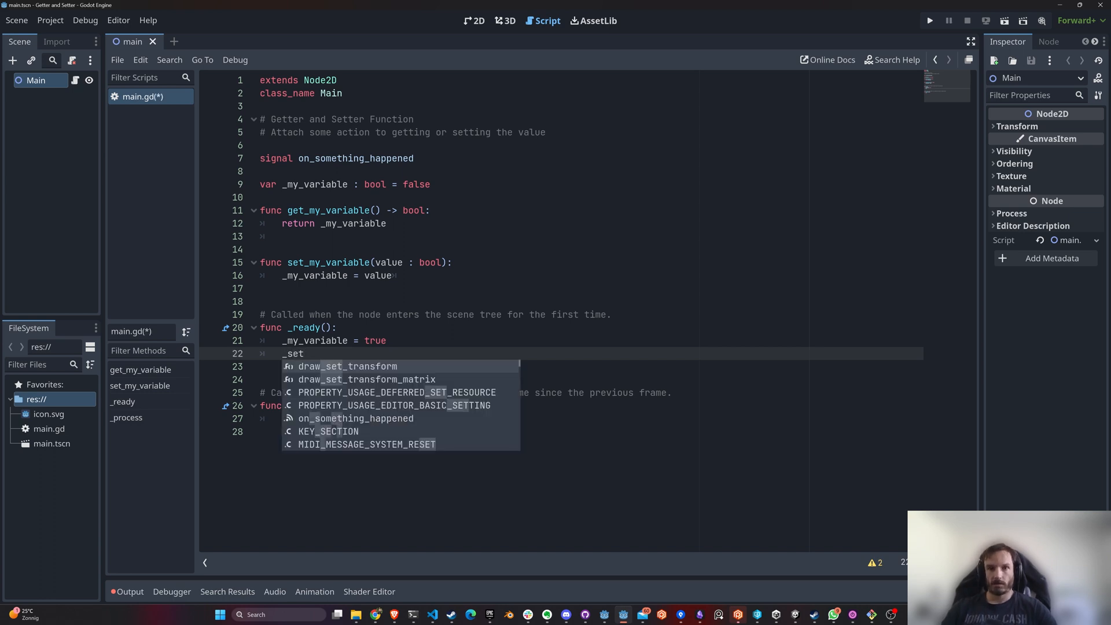
Step: Call set_my_variable(true) in _ready and emit on_something_happened in the setter
type("_my_variable(")
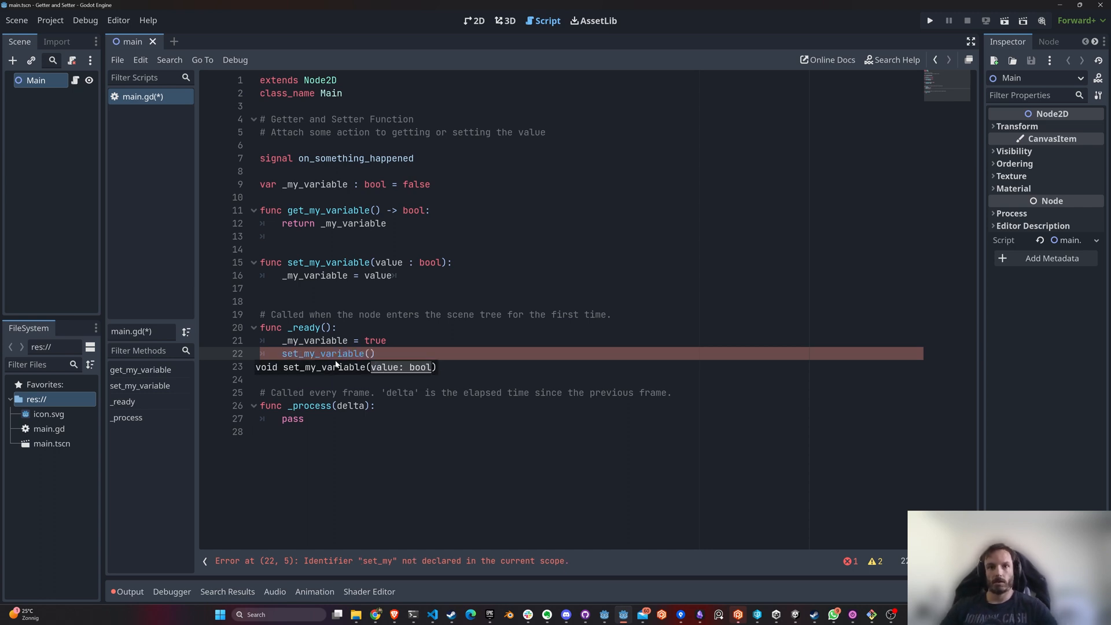
type("true")
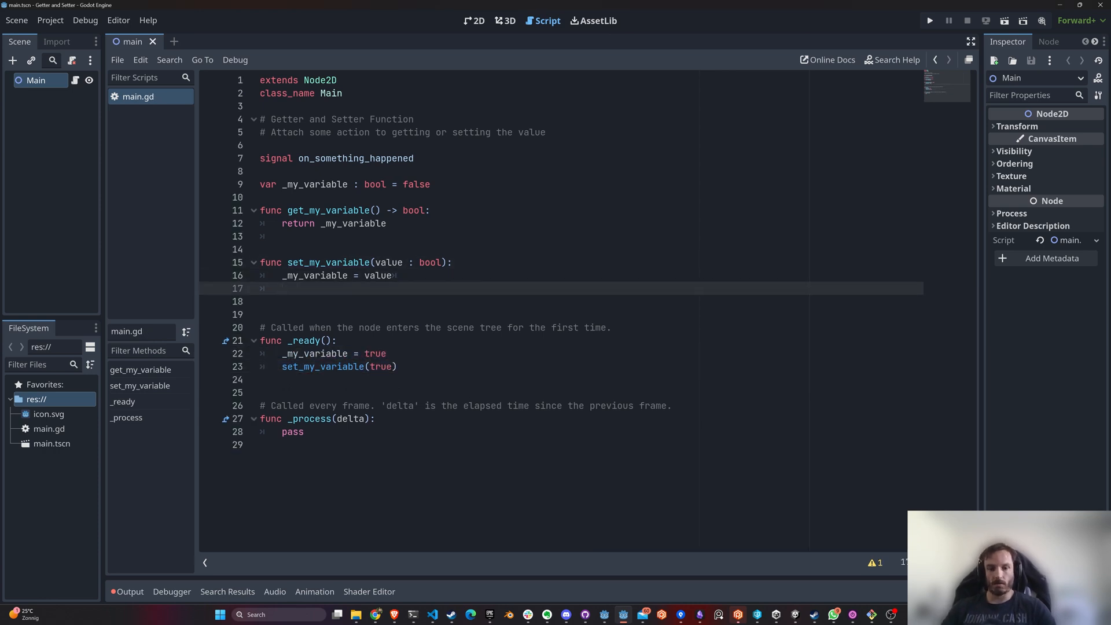
type("on_something_happened.emit(")
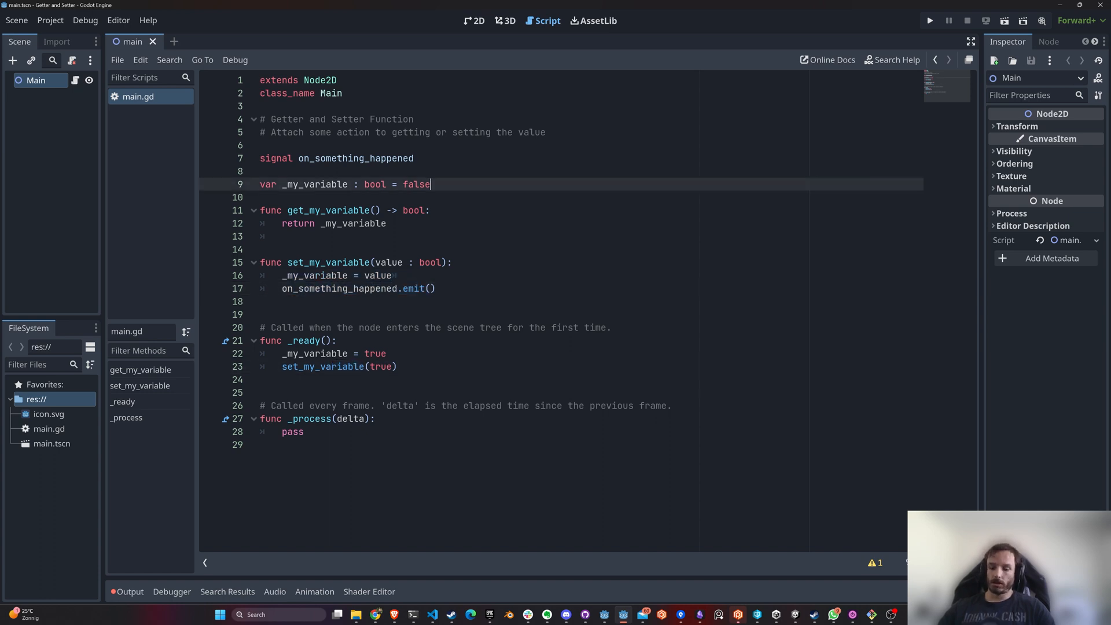
type(":")
key("enter")
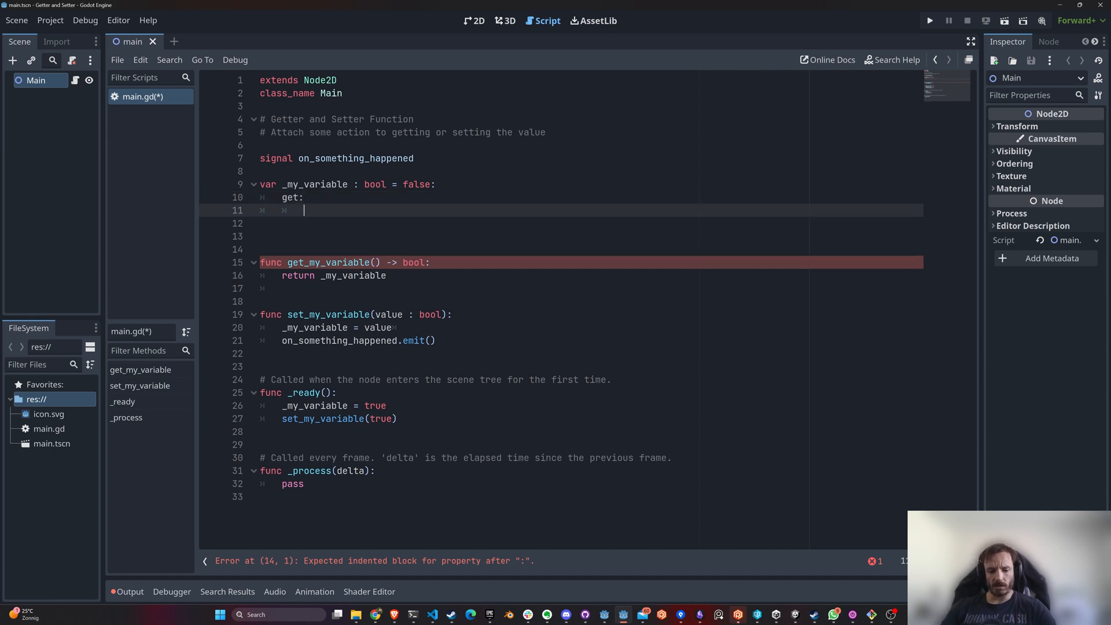
Step: Give _my_variable an inline get returning it and set(value) assigning and emitting on_something_happened
type("return my_variable")
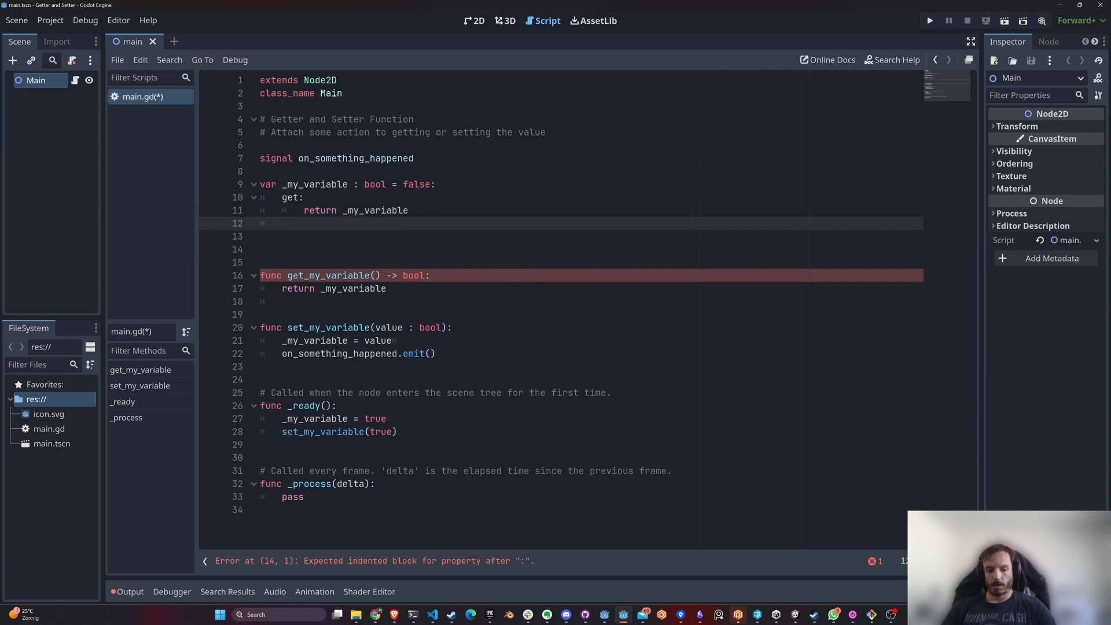
type("set(value)")
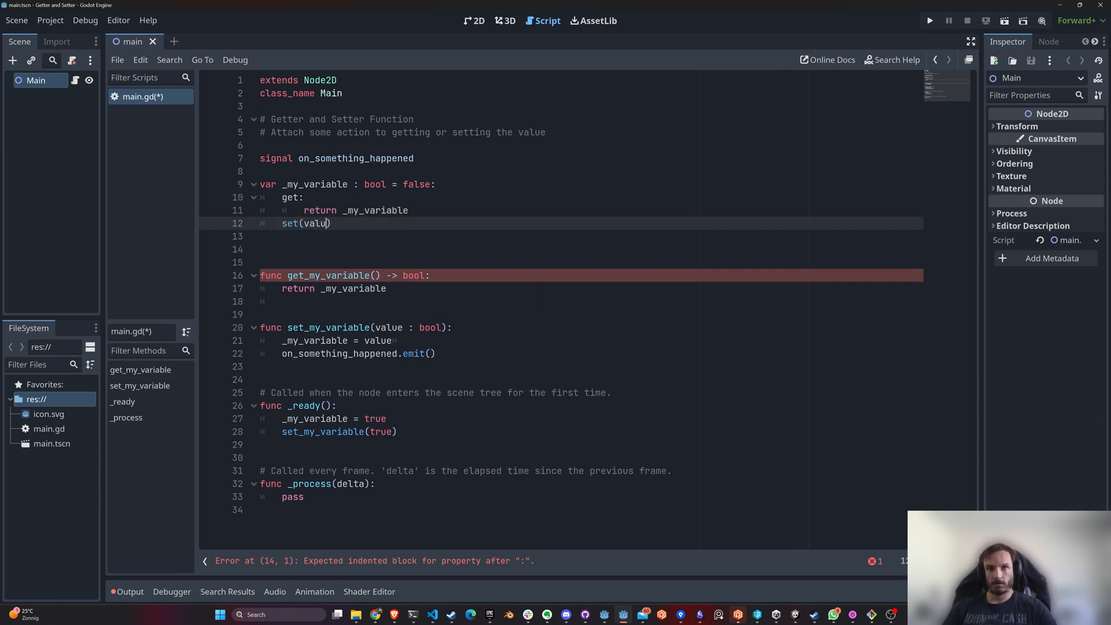
key("Enter")
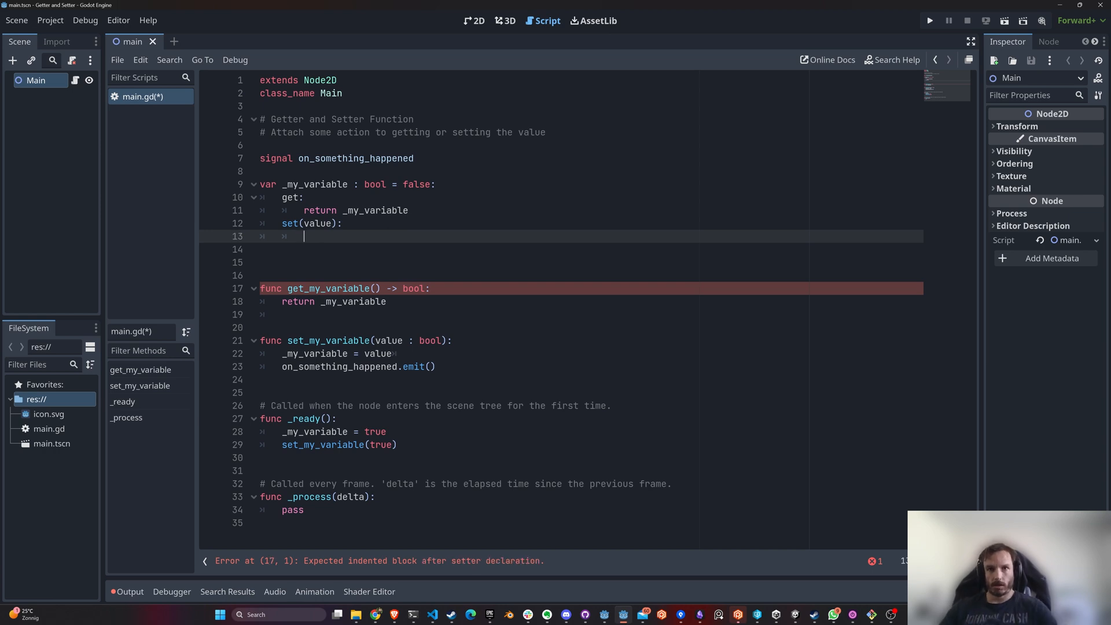
type("_my_variable = value")
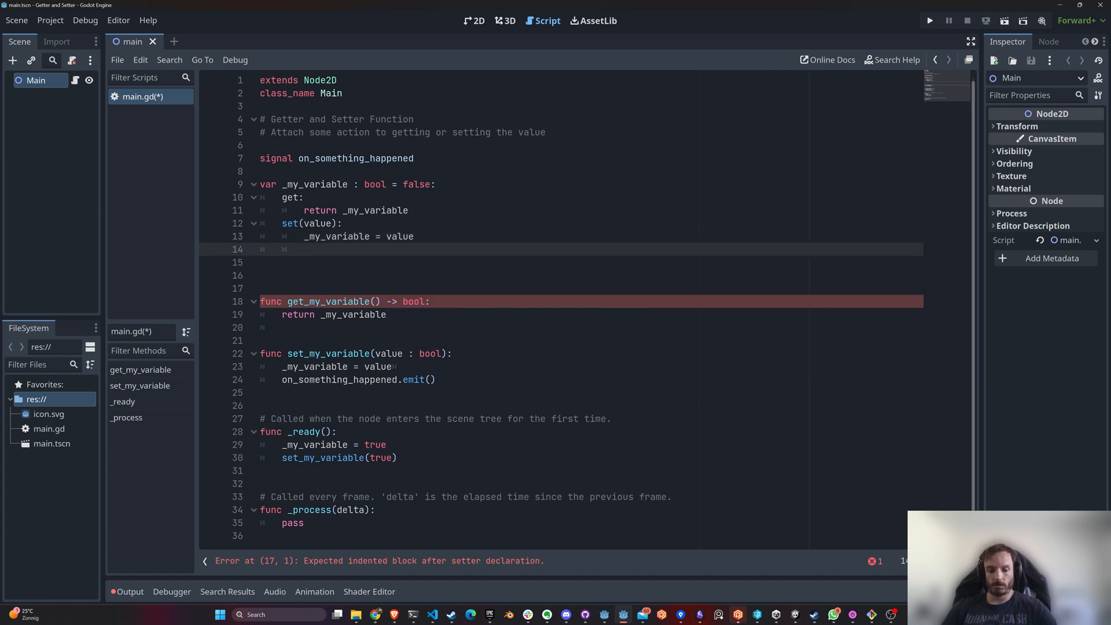
type("on_something_happened.emit(")
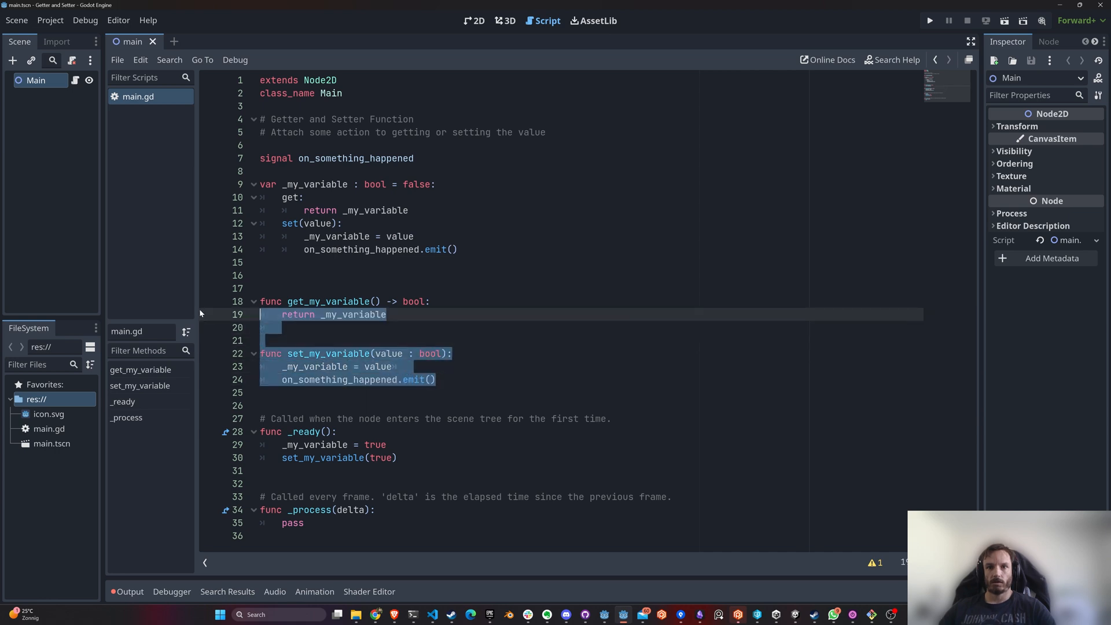
Step: Delete the separate get_my_variable and set_my_variable functions, keeping the inline accessors
key("Delete")
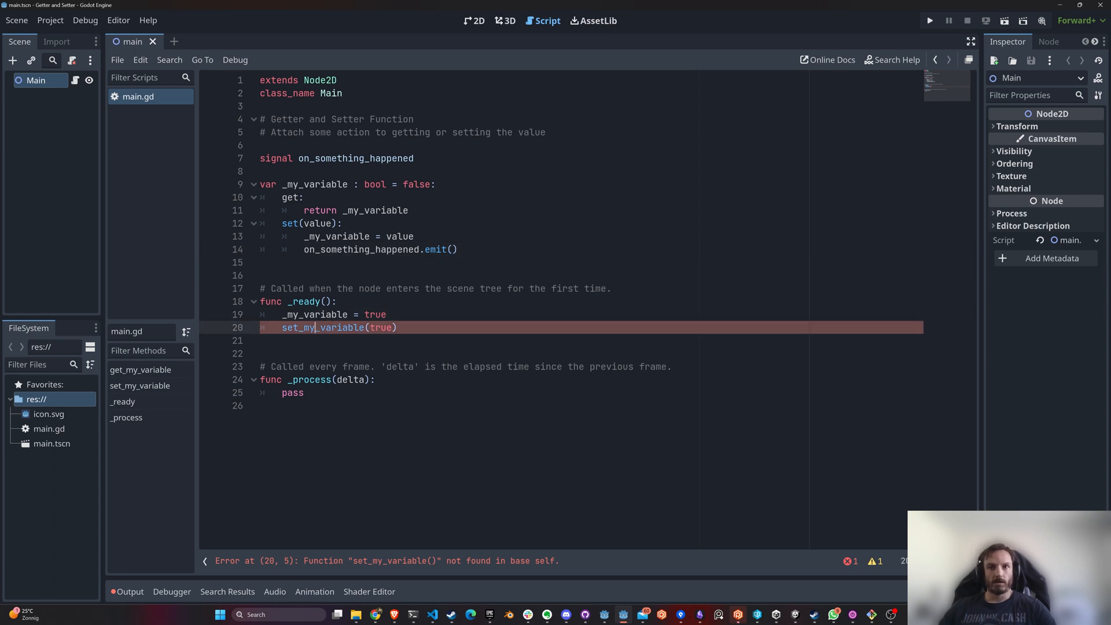
left_click_drag(291, 197, 458, 249)
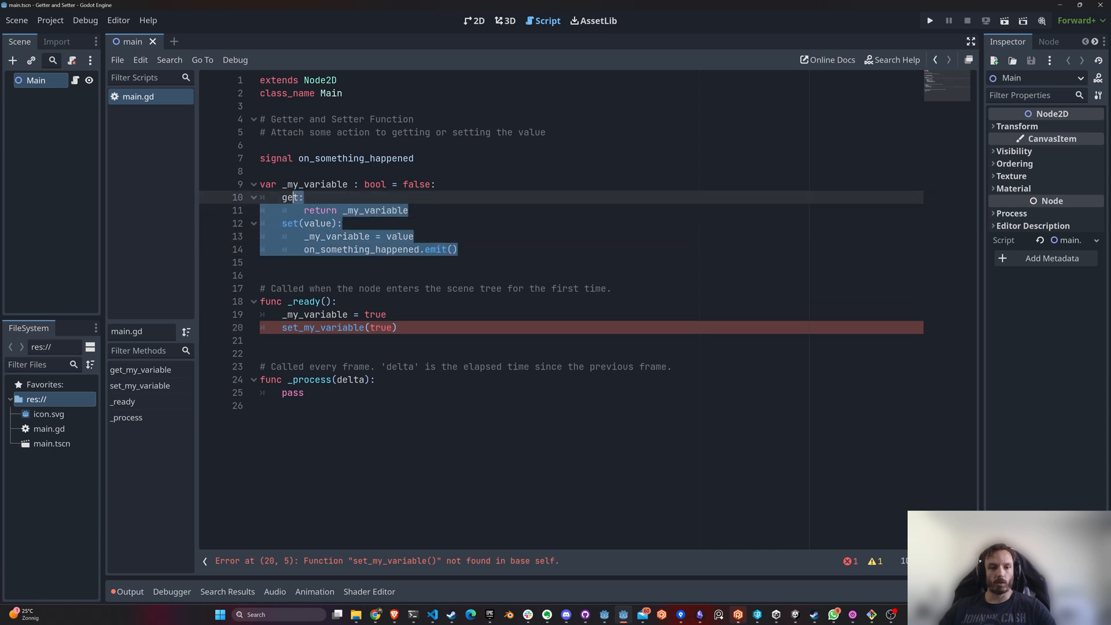